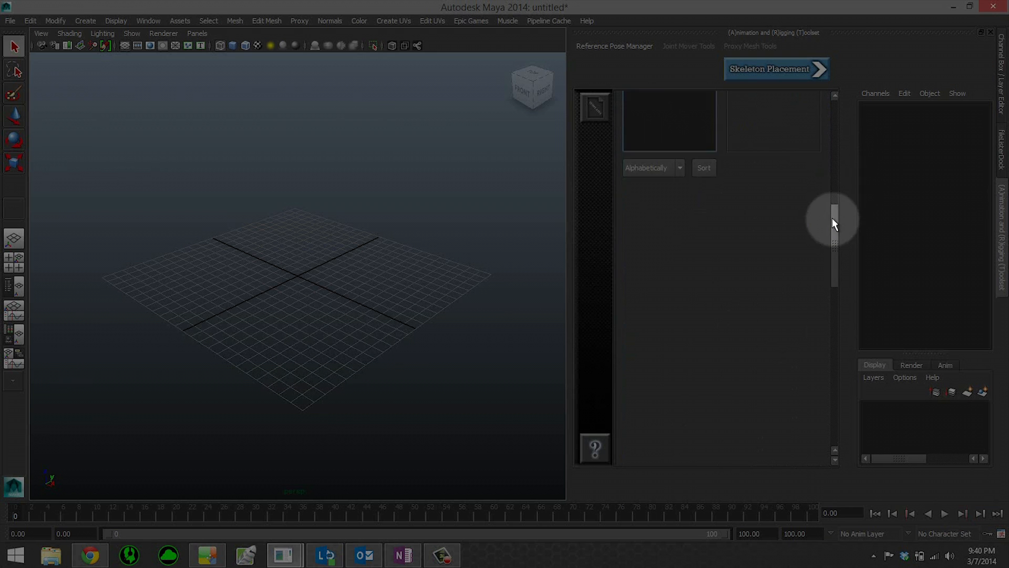
# - Start Skeleton Placement and answer Yes in the Build Skeleton dialog
pyautogui.click(777, 70)
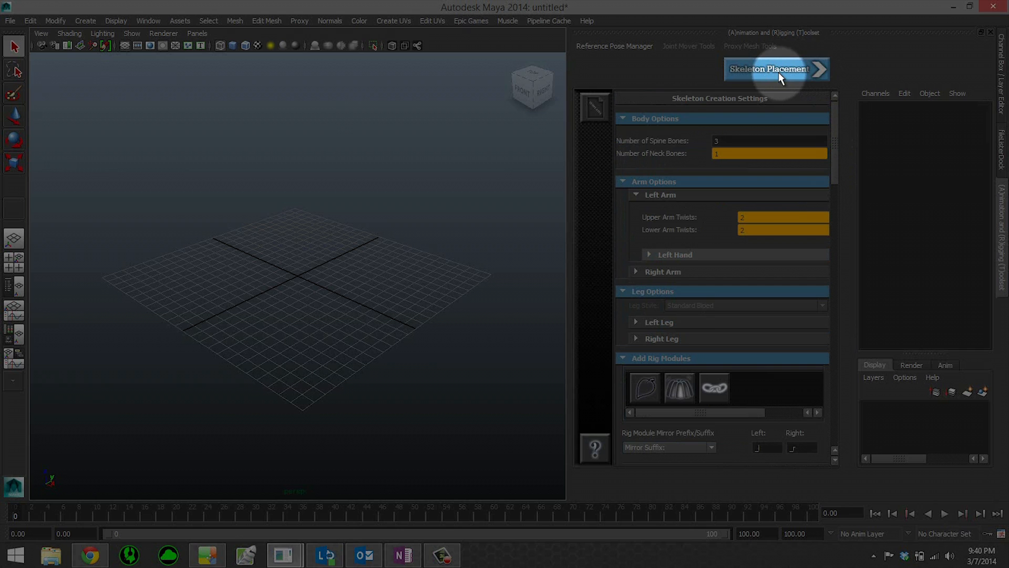
pyautogui.click(776, 70)
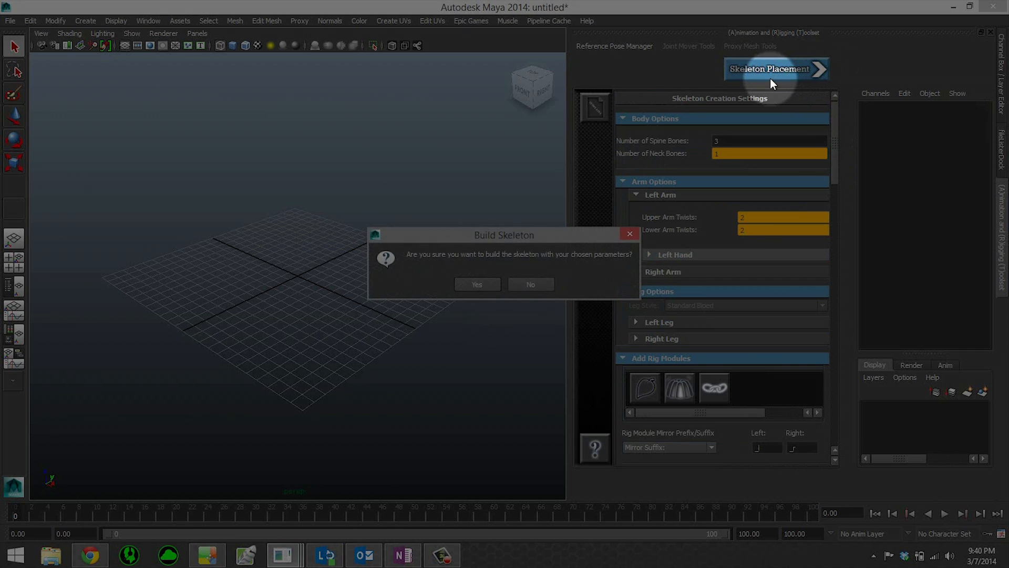
pyautogui.click(477, 284)
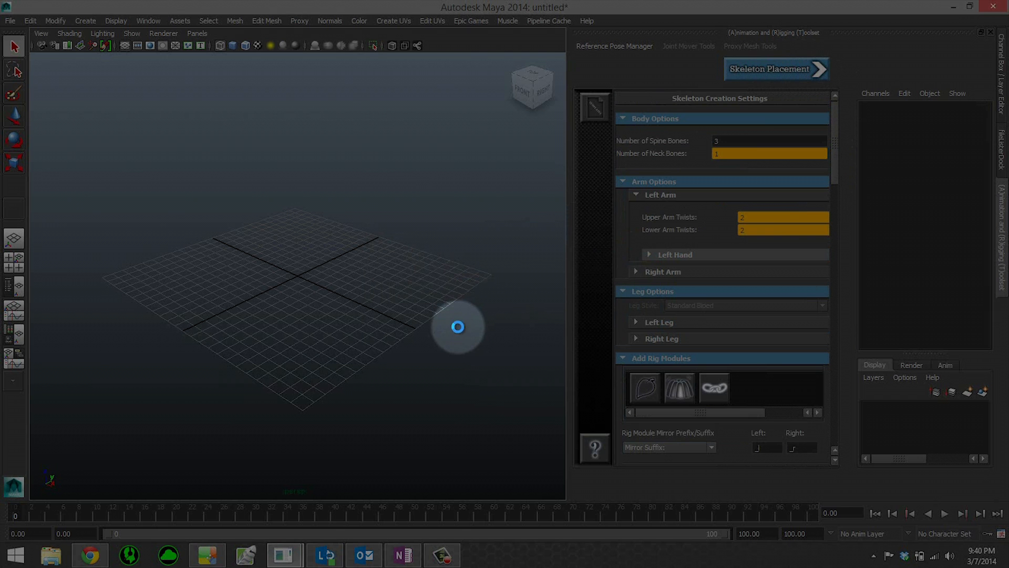
# - Let the build finish and orbit the viewport around the new joint mover rig
pyautogui.click(776, 70)
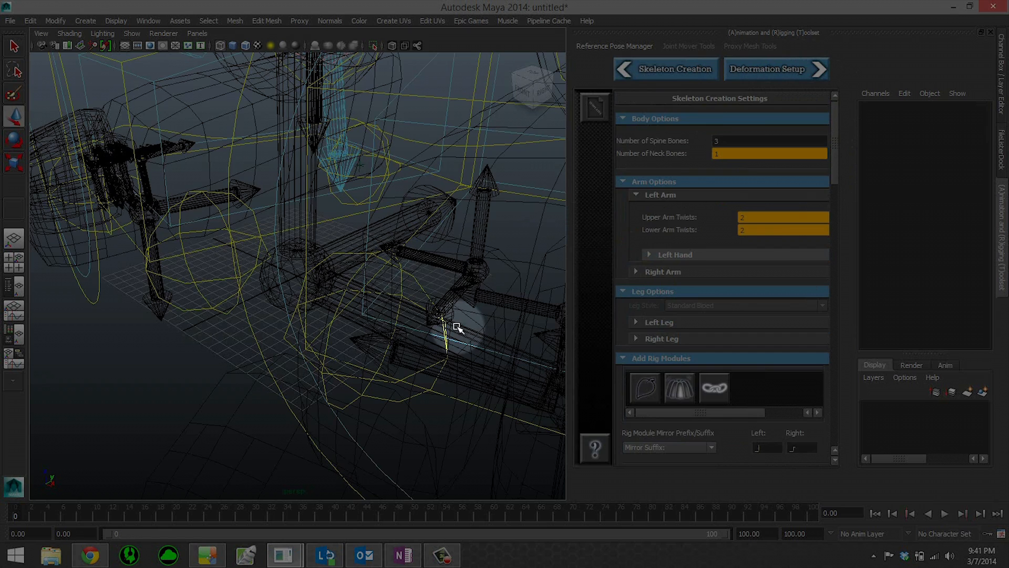
pyautogui.click(767, 69)
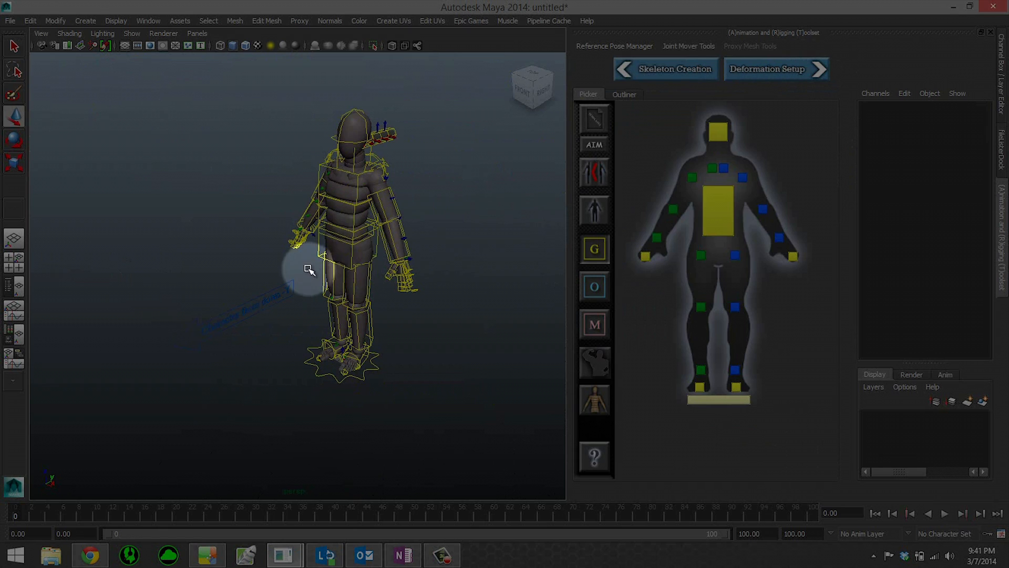
pyautogui.moveTo(309, 269); pyautogui.dragTo(417, 192)
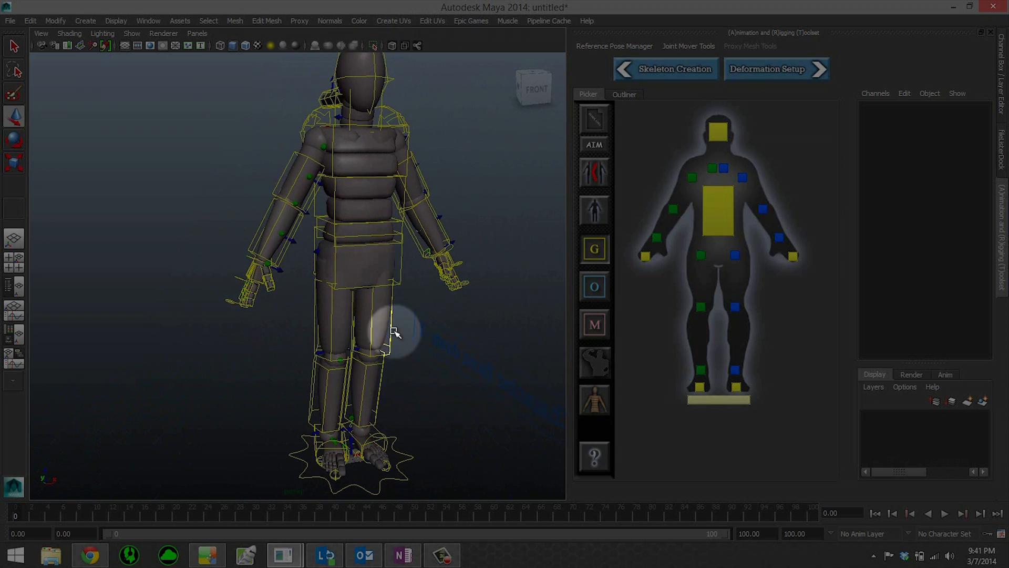
pyautogui.moveTo(389, 301)
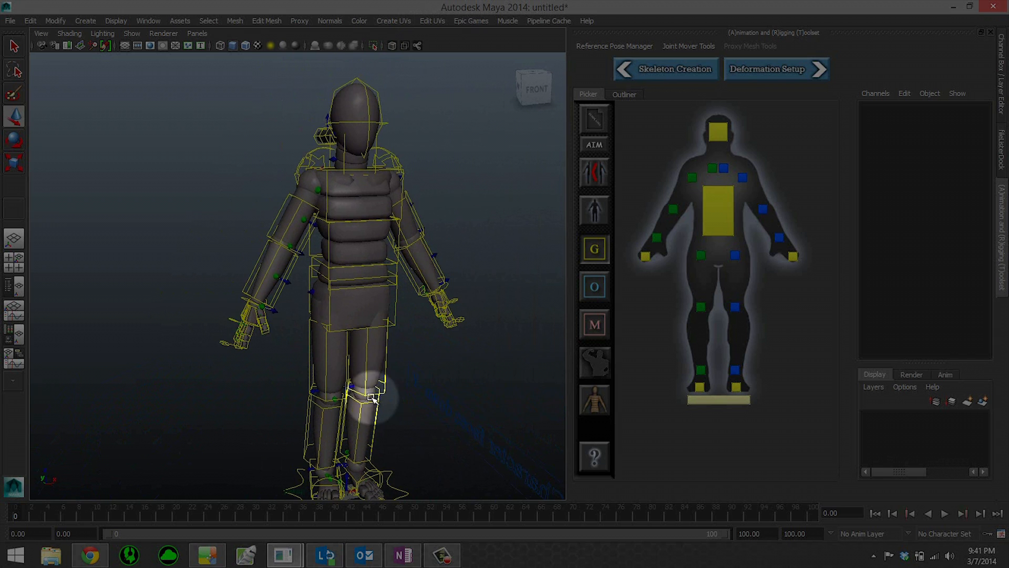
pyautogui.moveTo(285, 204)
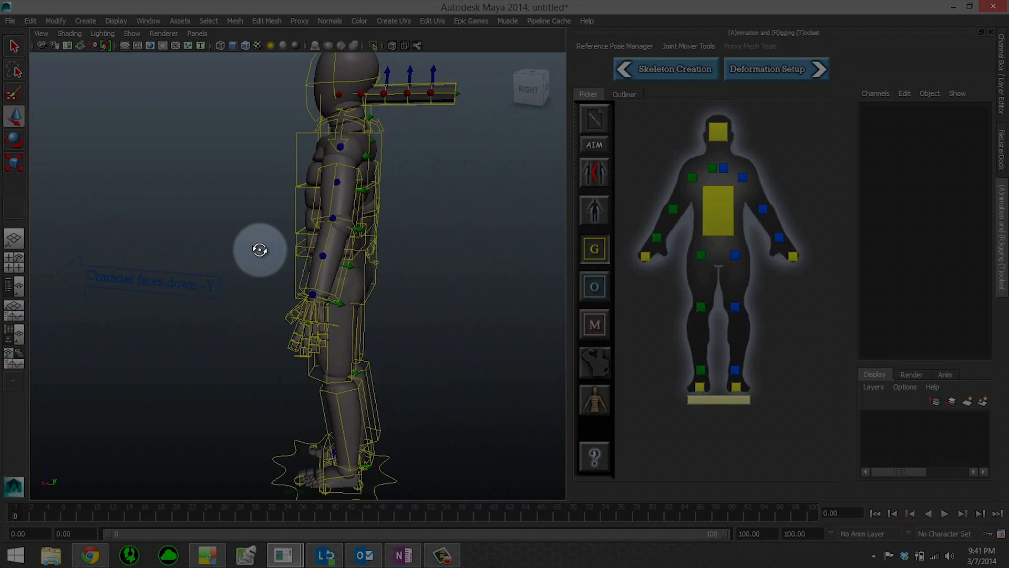
# - Move ponytail_01_mover higher on the head and adjust jaw_mover's position
pyautogui.moveTo(260, 250); pyautogui.dragTo(335, 263)
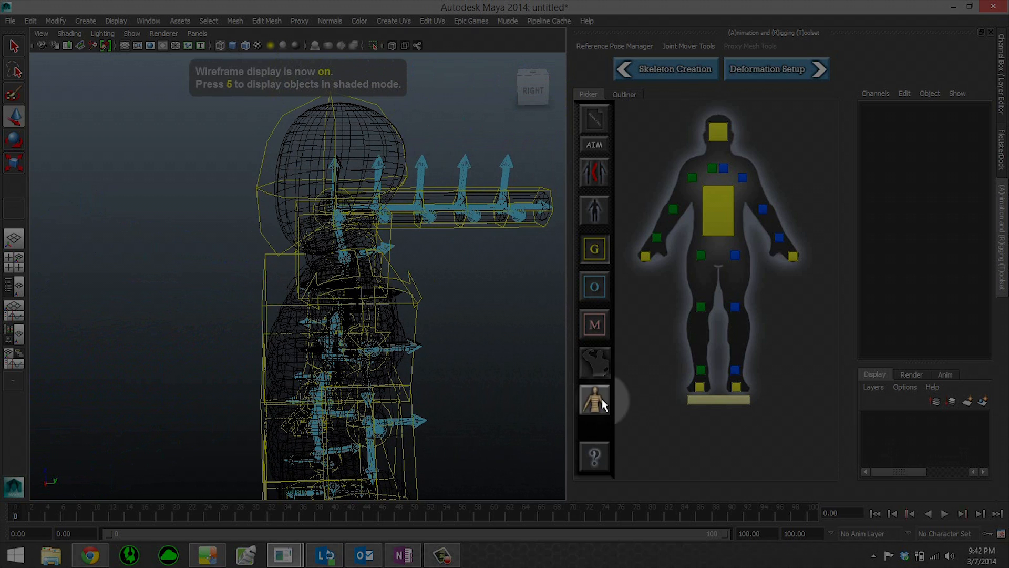
pyautogui.click(363, 203)
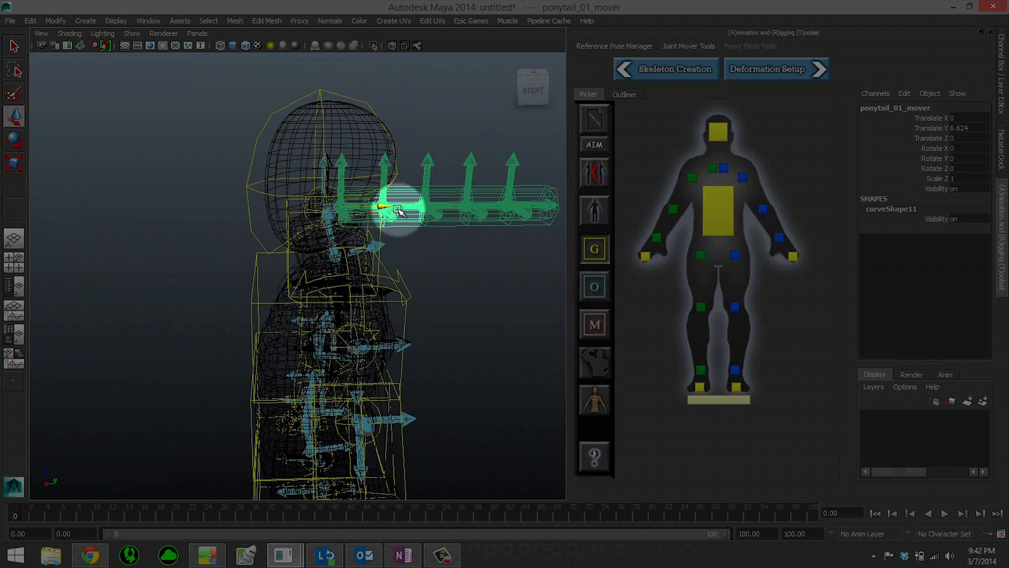
pyautogui.moveTo(399, 206); pyautogui.dragTo(399, 113)
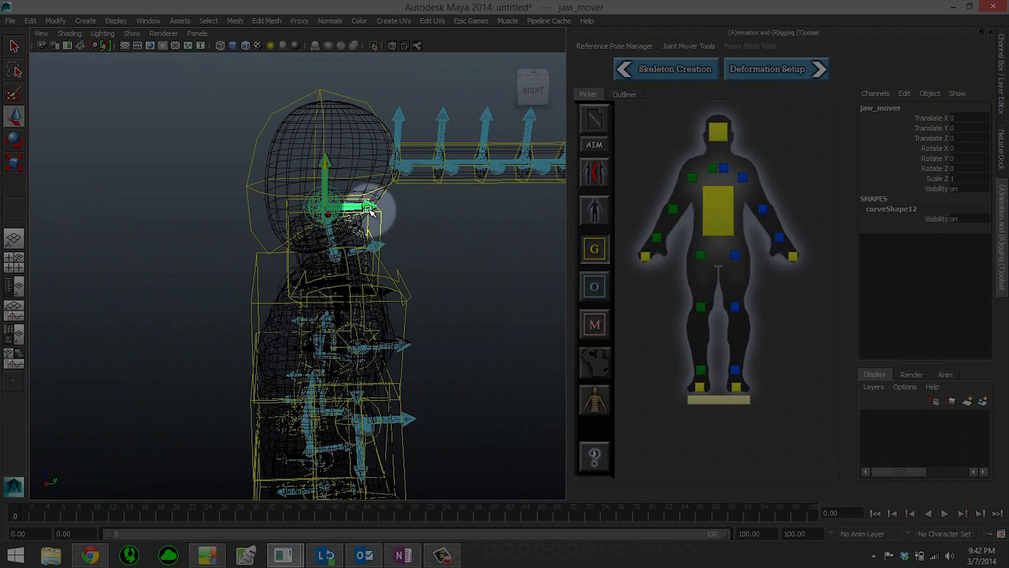
pyautogui.moveTo(367, 206); pyautogui.dragTo(309, 161)
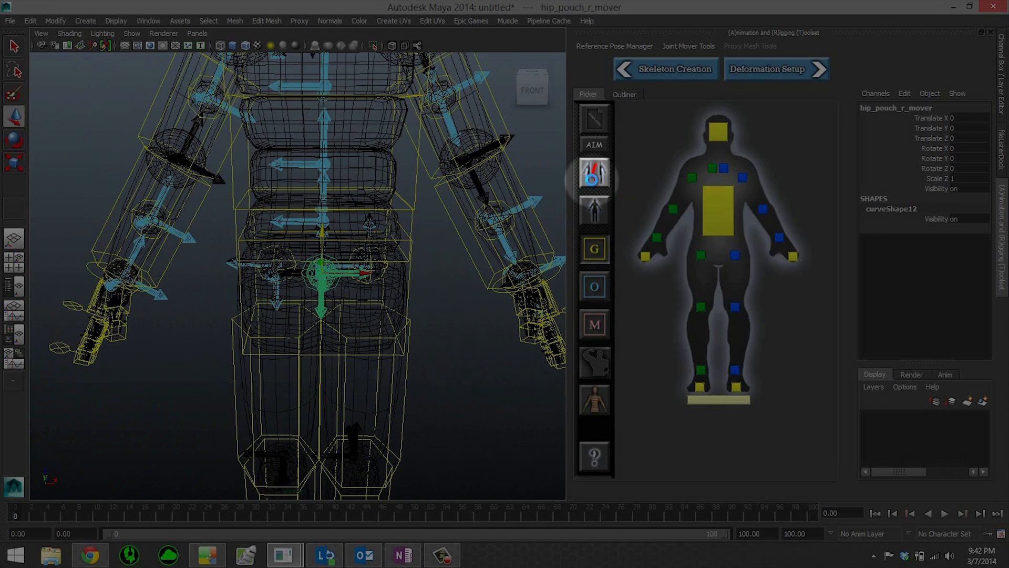
# - Show the ART Outliner with JOINT MOVER, Custom Leaf Joints and Custom Jiggle Joints expanded
pyautogui.click(594, 174)
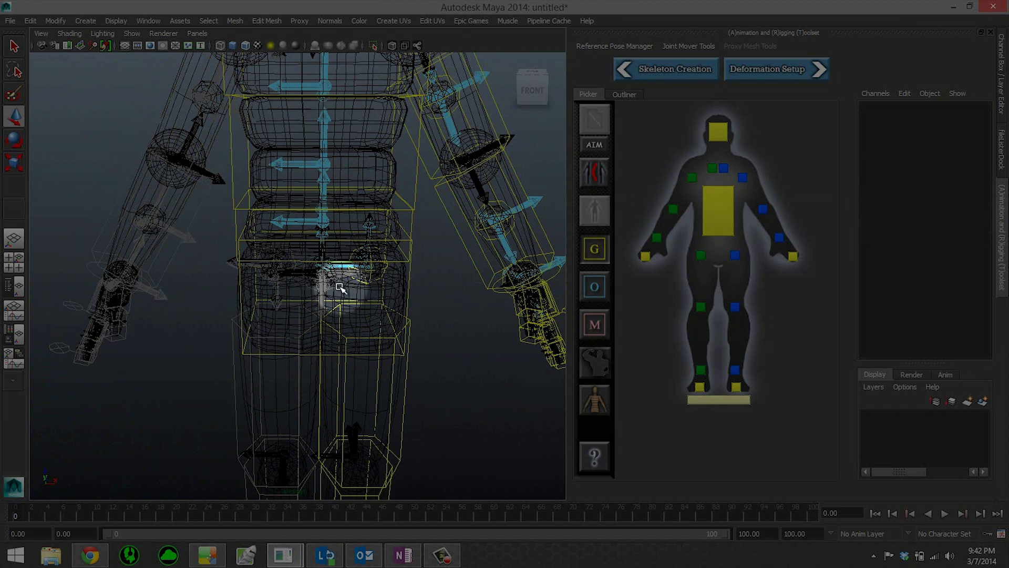
pyautogui.click(338, 287)
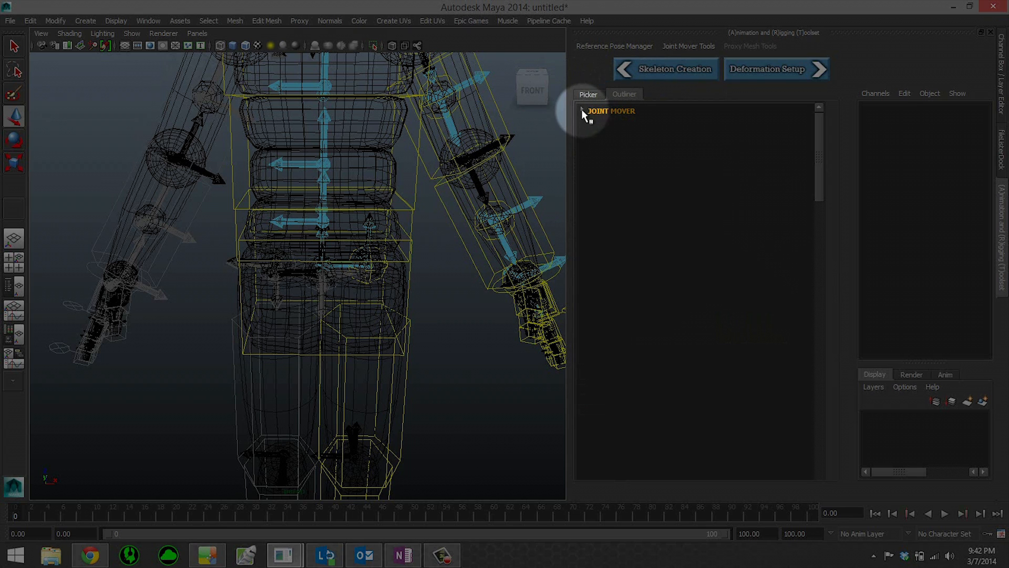
pyautogui.click(582, 112)
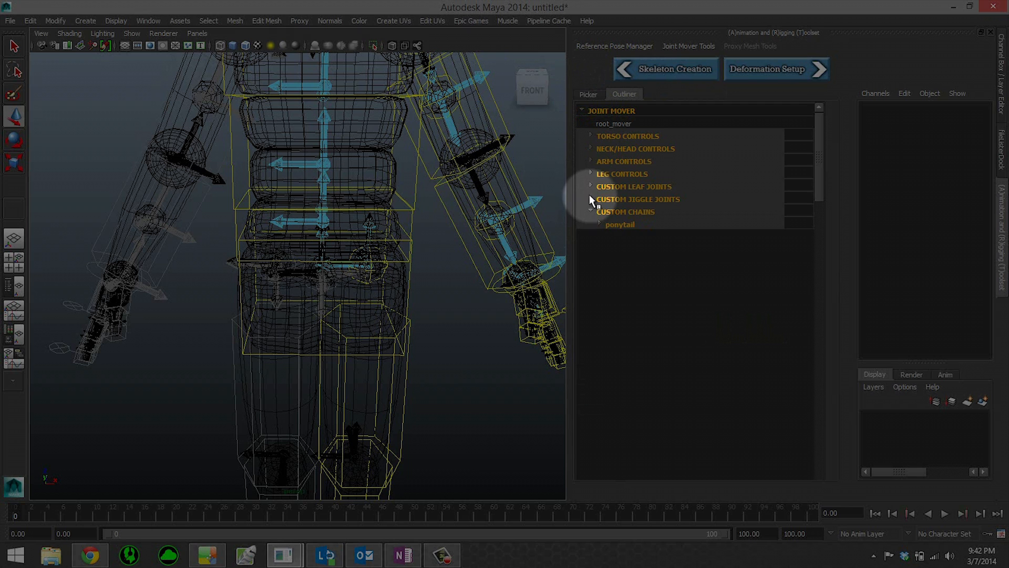
pyautogui.click(589, 187)
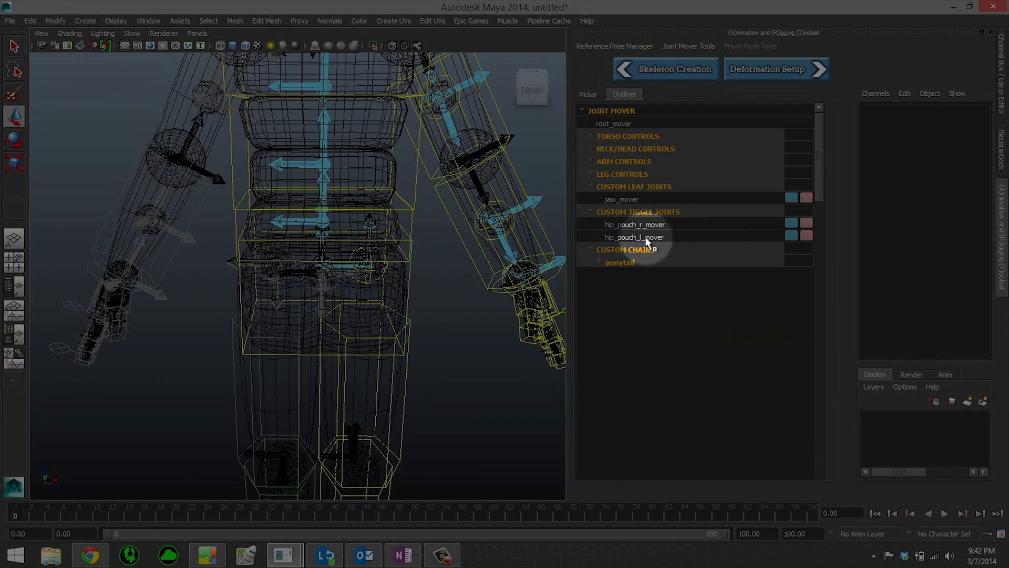
pyautogui.click(634, 237)
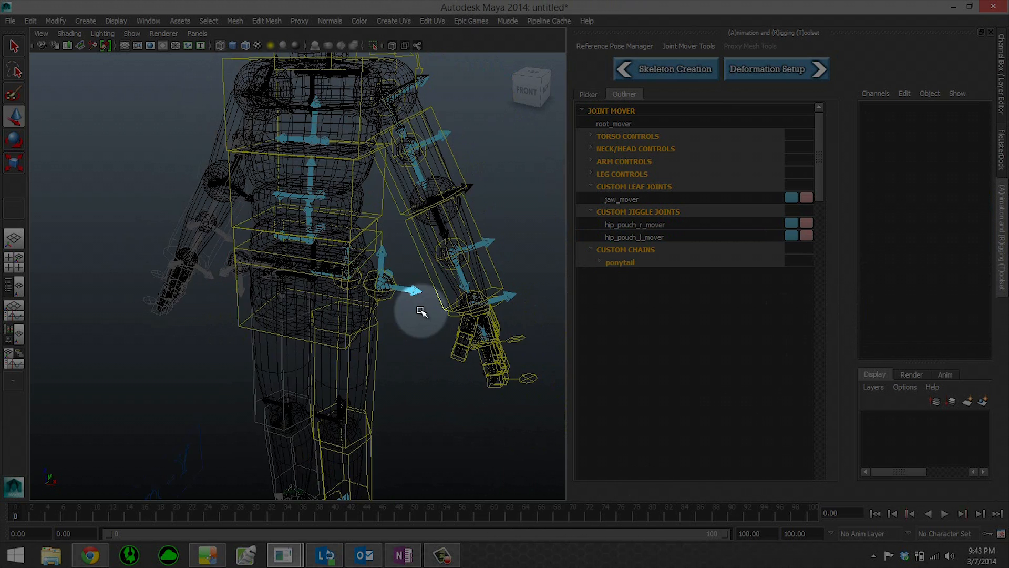
pyautogui.click(588, 94)
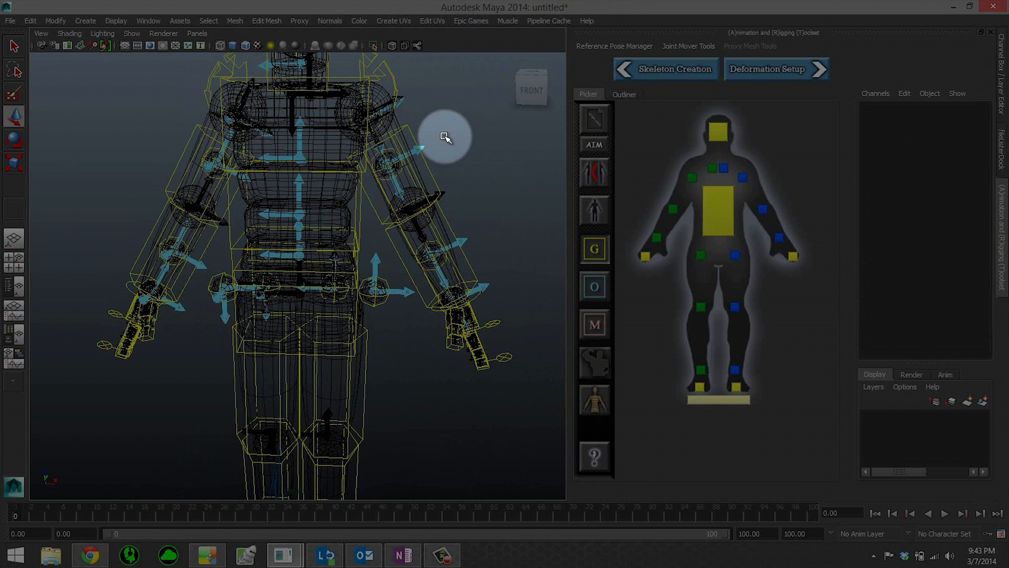
pyautogui.press('5')
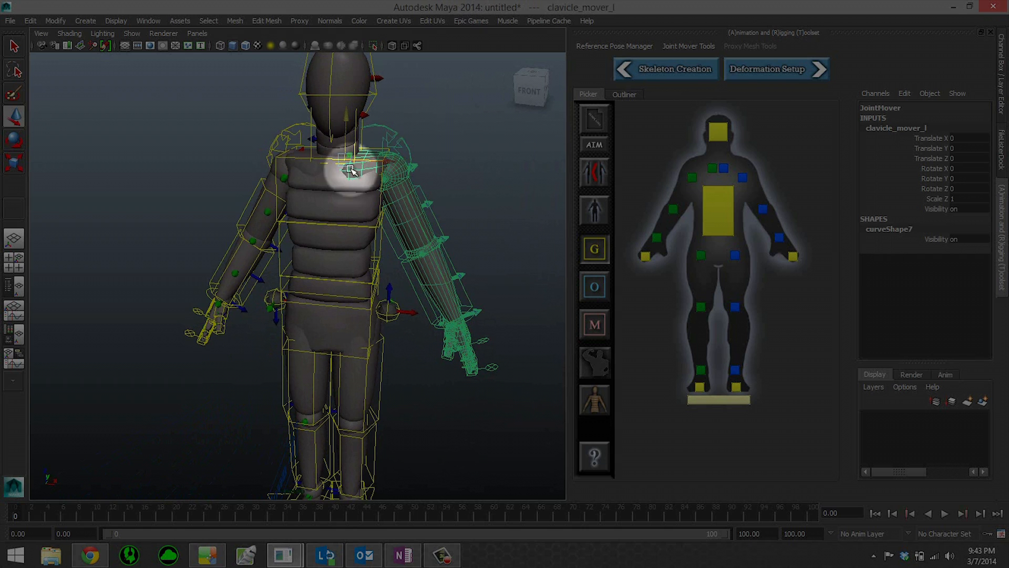
pyautogui.moveTo(351, 169); pyautogui.dragTo(457, 206)
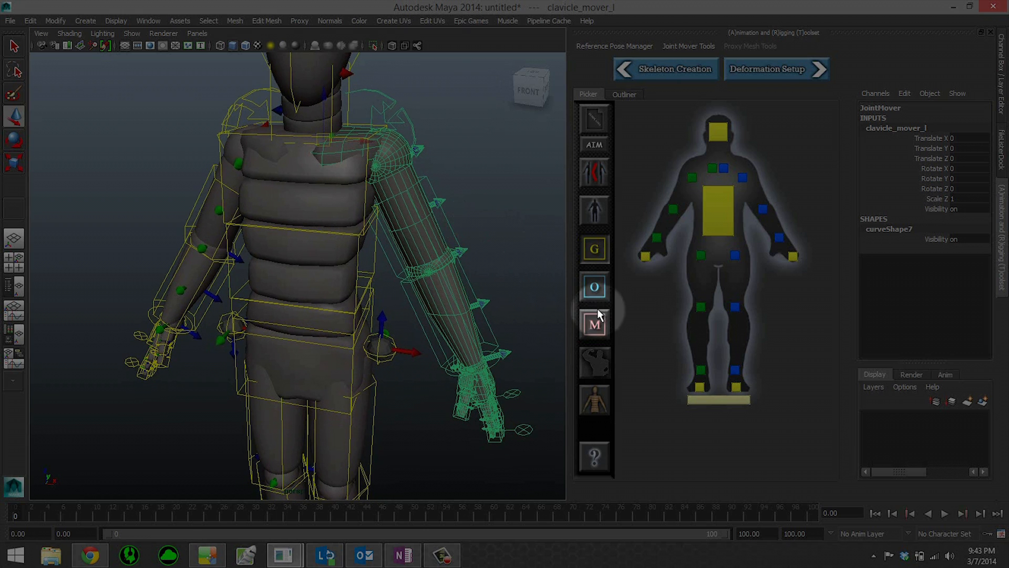
pyautogui.moveTo(594, 287)
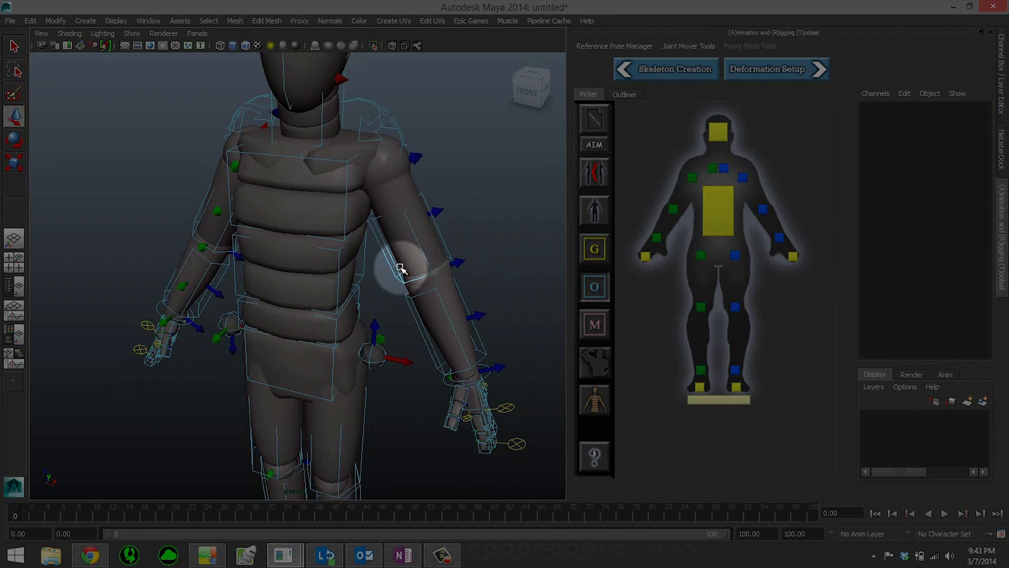
# - Select upperarm_mover_offset_l, test a move on X, and hide the mannequin proxy mesh
pyautogui.click(400, 269)
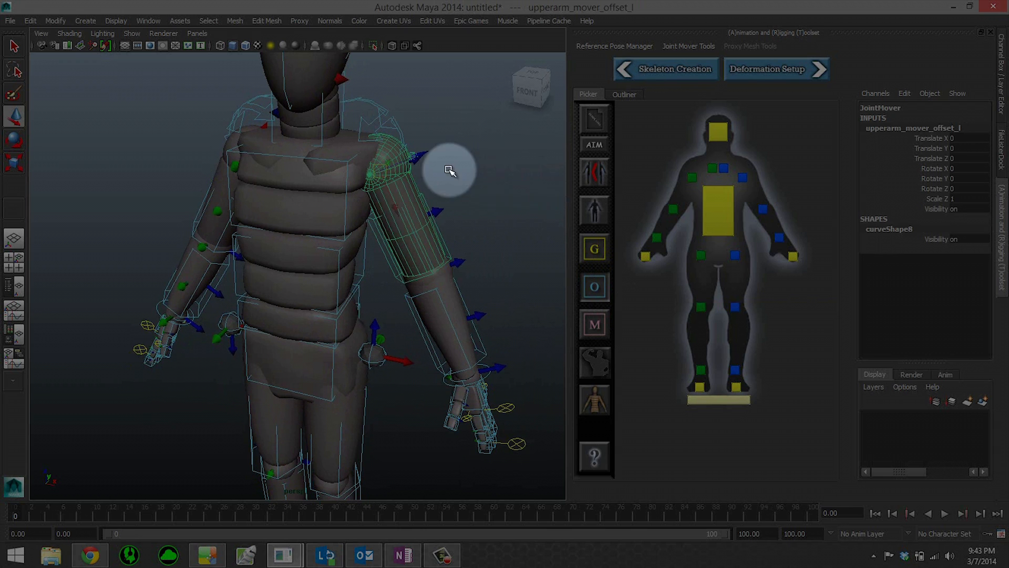
pyautogui.moveTo(451, 170); pyautogui.dragTo(397, 233)
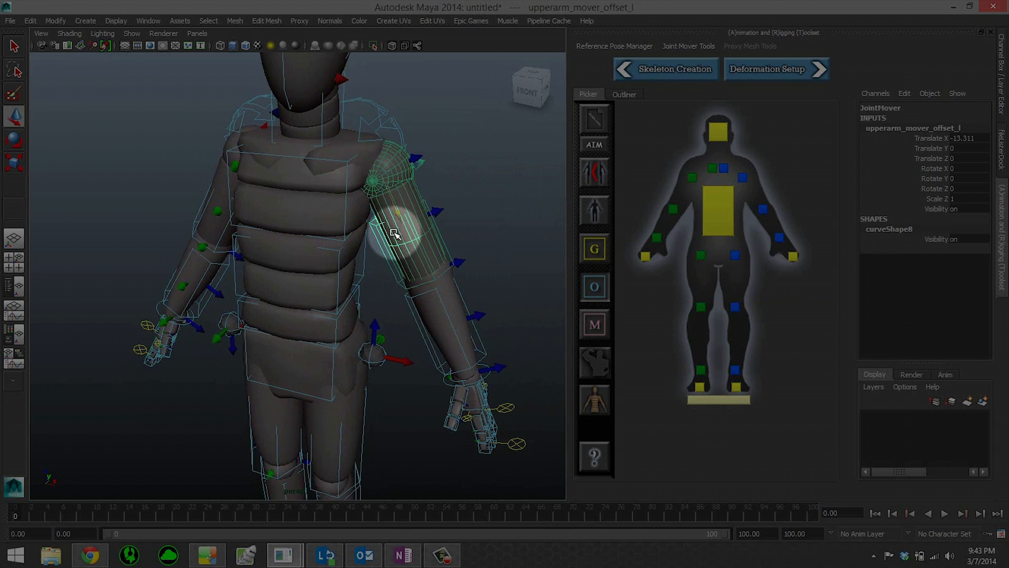
pyautogui.moveTo(393, 231); pyautogui.dragTo(386, 197)
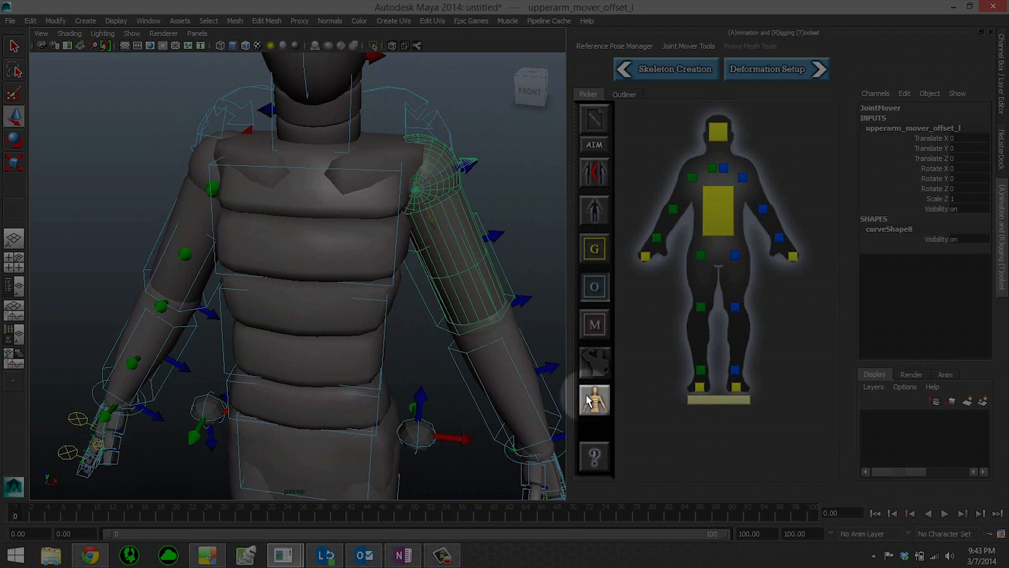
pyautogui.moveTo(606, 412)
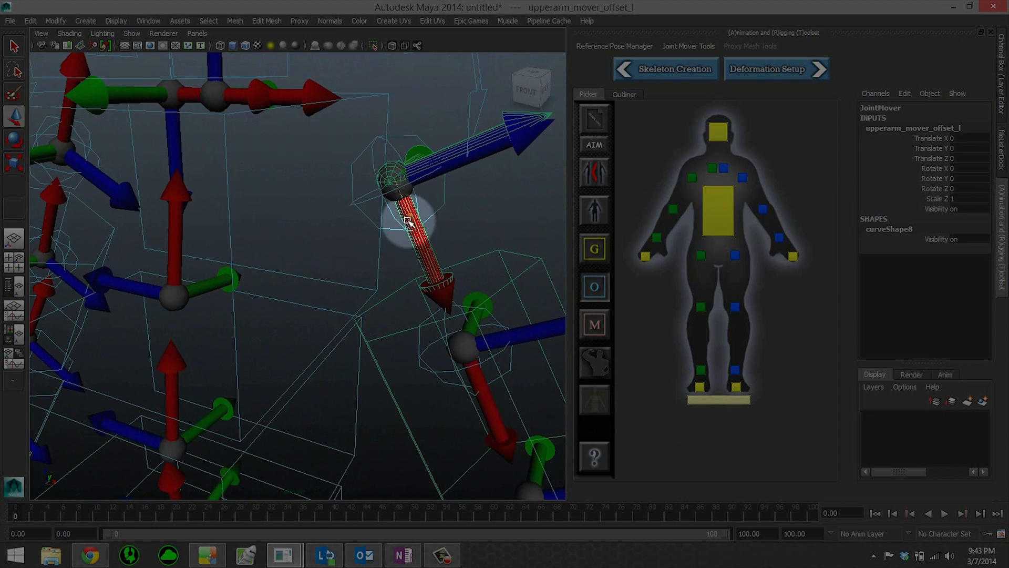
pyautogui.moveTo(406, 221); pyautogui.dragTo(357, 106)
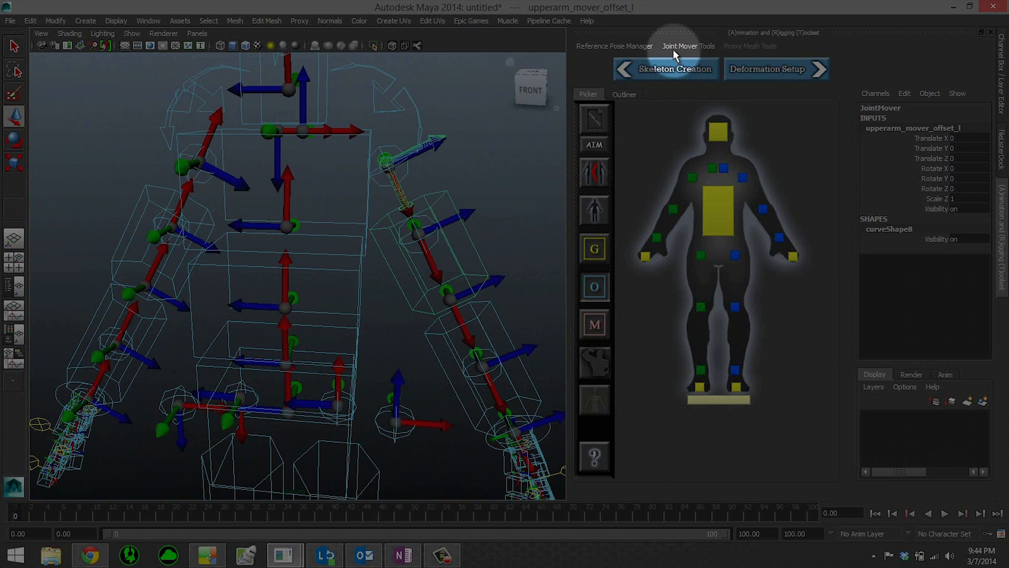
# - Run Build/Rebuild Preview Skeleton from Joint Mover Tools and test-move the upper arm mover
pyautogui.click(687, 46)
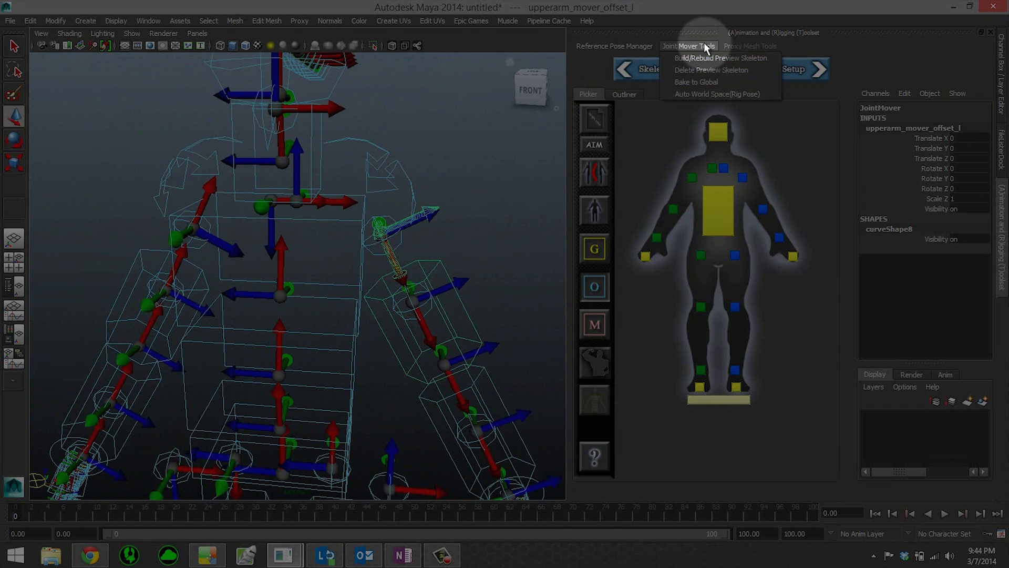
pyautogui.moveTo(725, 58)
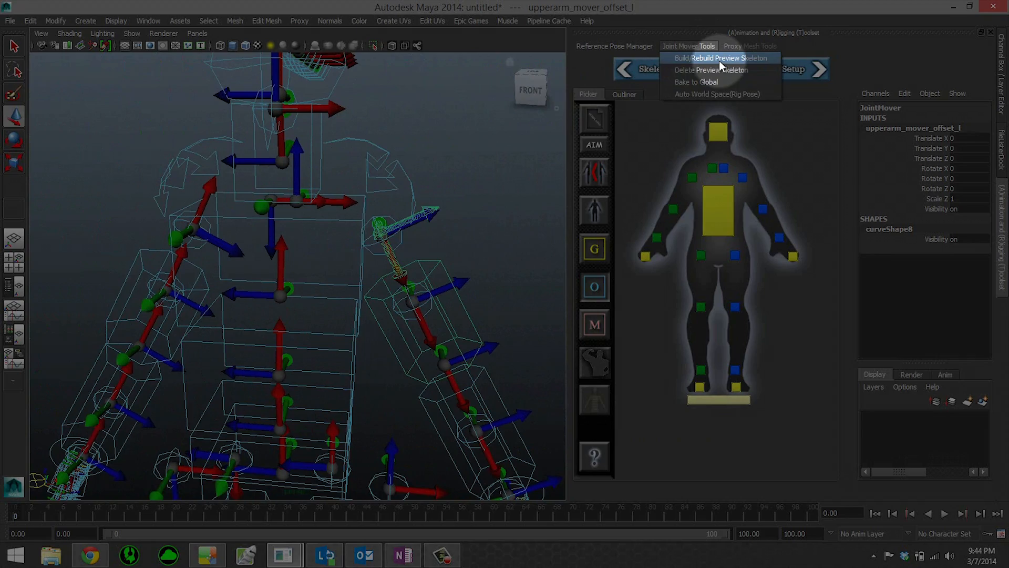
pyautogui.click(722, 58)
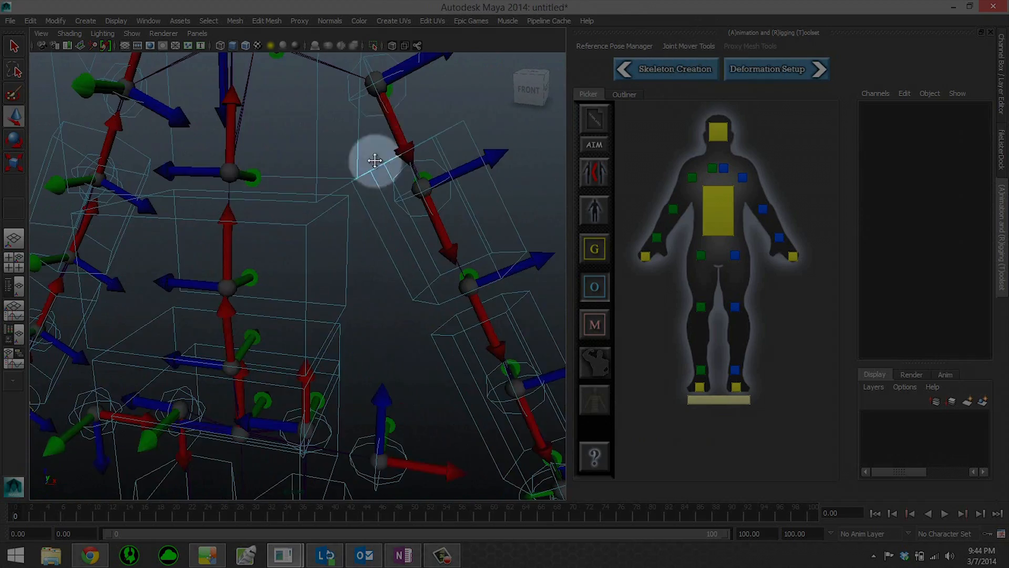
pyautogui.moveTo(374, 161); pyautogui.dragTo(458, 228)
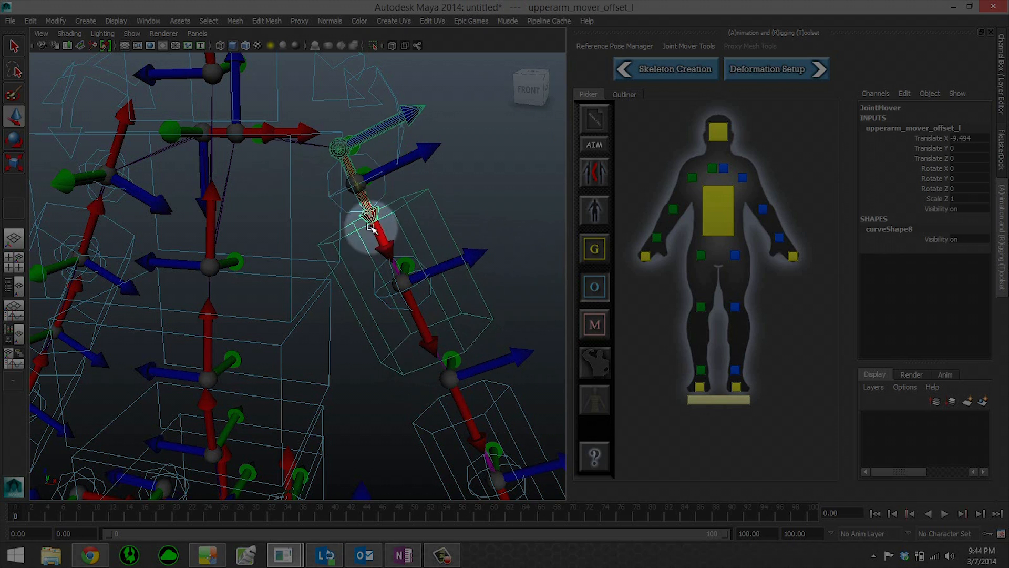
pyautogui.moveTo(369, 225); pyautogui.dragTo(459, 248)
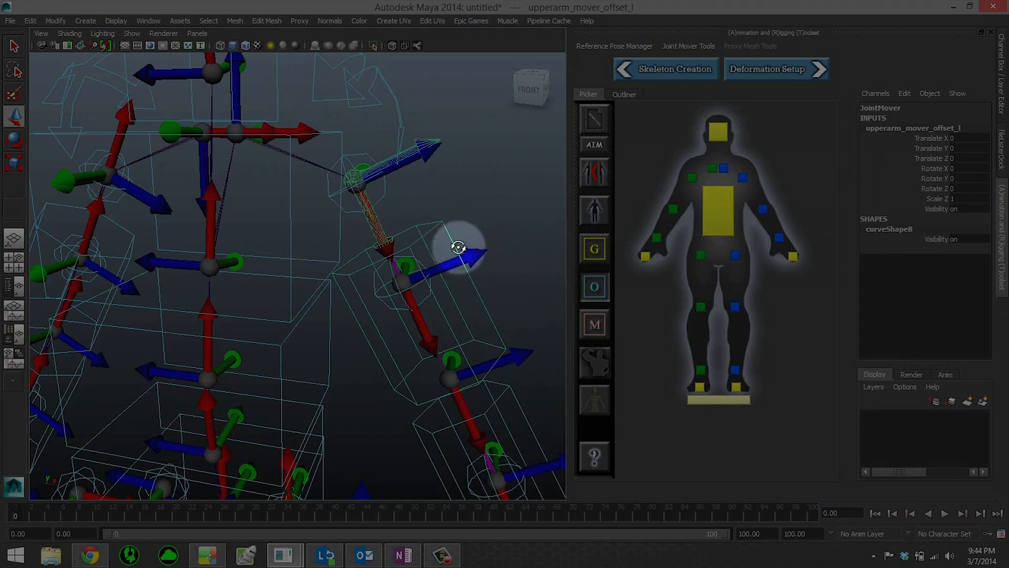
pyautogui.moveTo(459, 248); pyautogui.dragTo(285, 268)
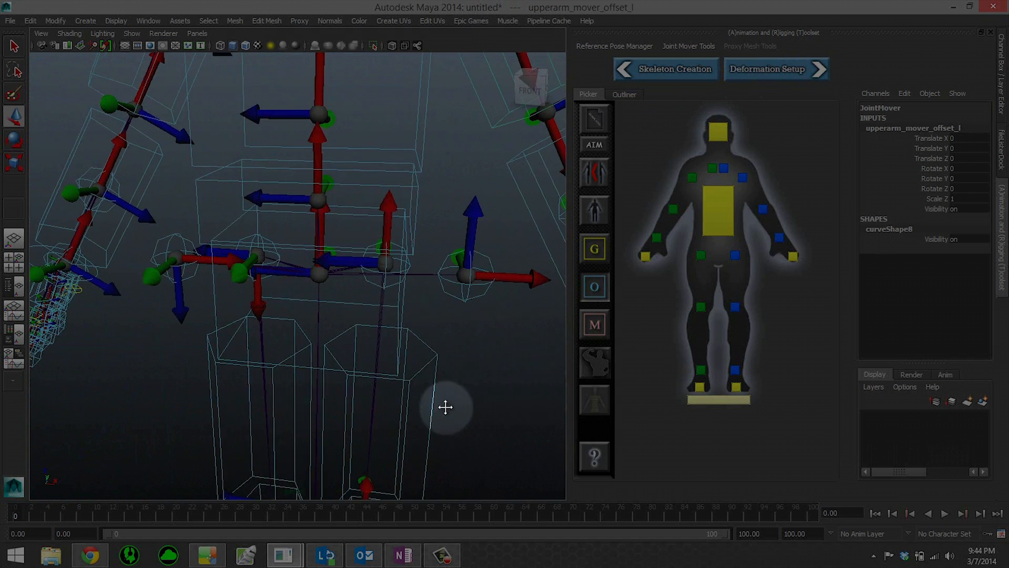
# - Set the viewport Show menu to None, then Joints, leaving only the skeleton visible
pyautogui.click(131, 33)
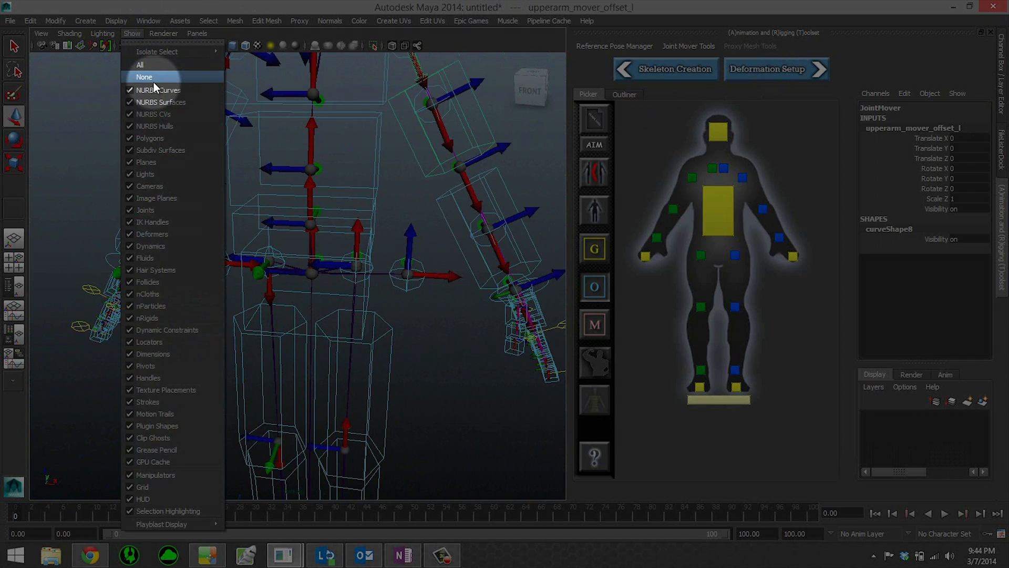
pyautogui.click(144, 77)
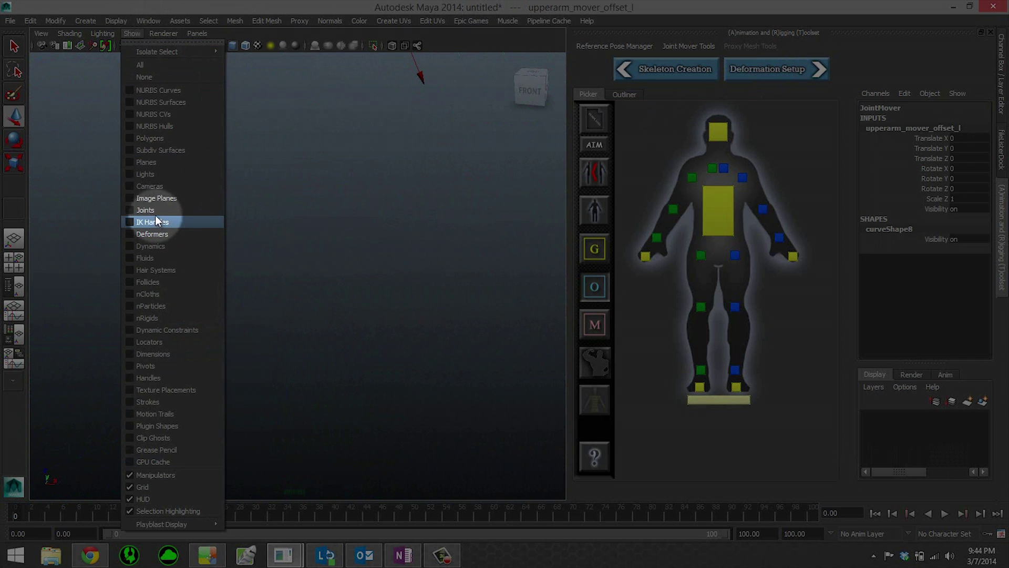
pyautogui.click(145, 209)
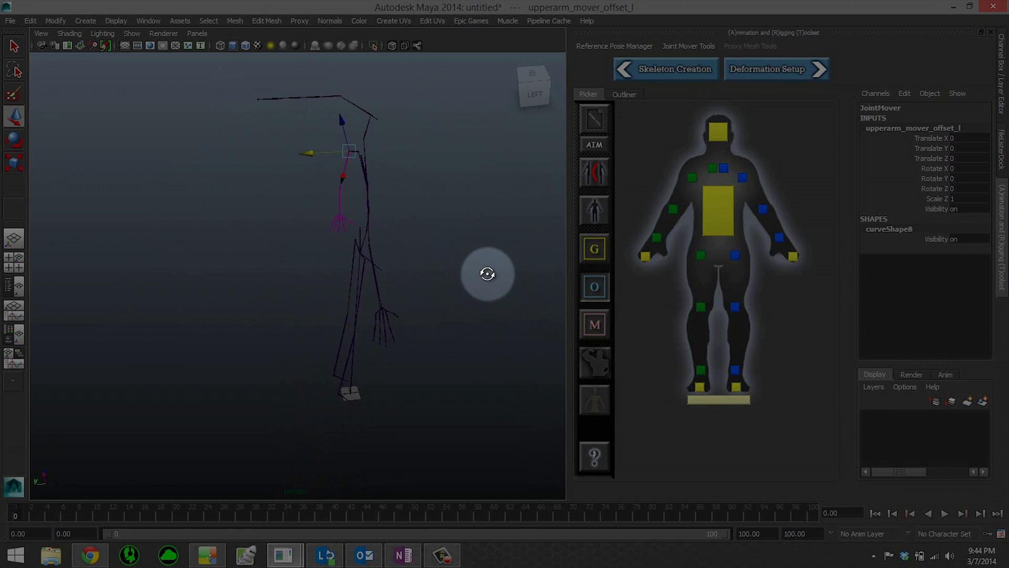
pyautogui.click(132, 32)
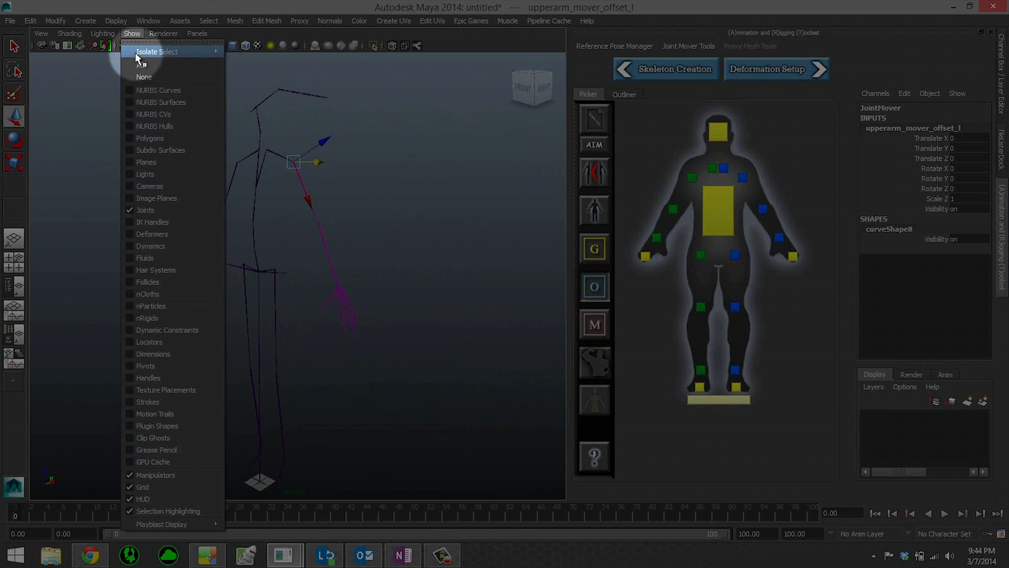